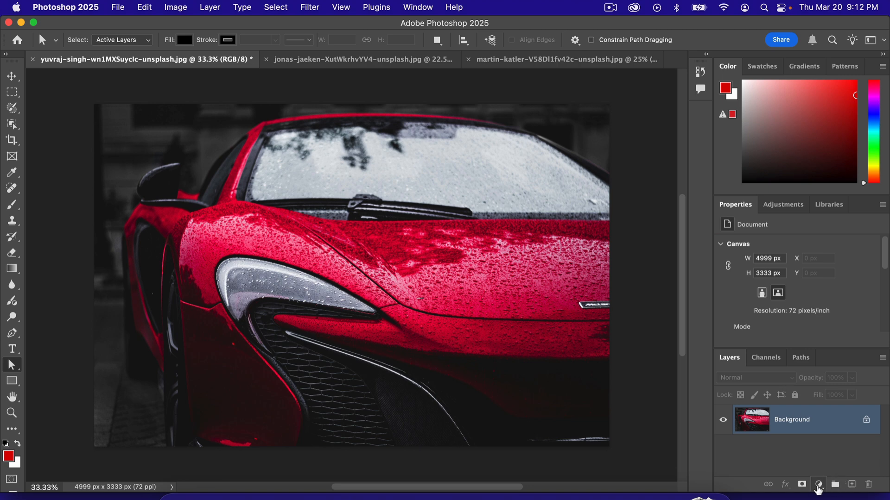
Add a Hue/Saturation layer to the McLaren photo with Hue about +36, turning the car orange.
click(818, 483)
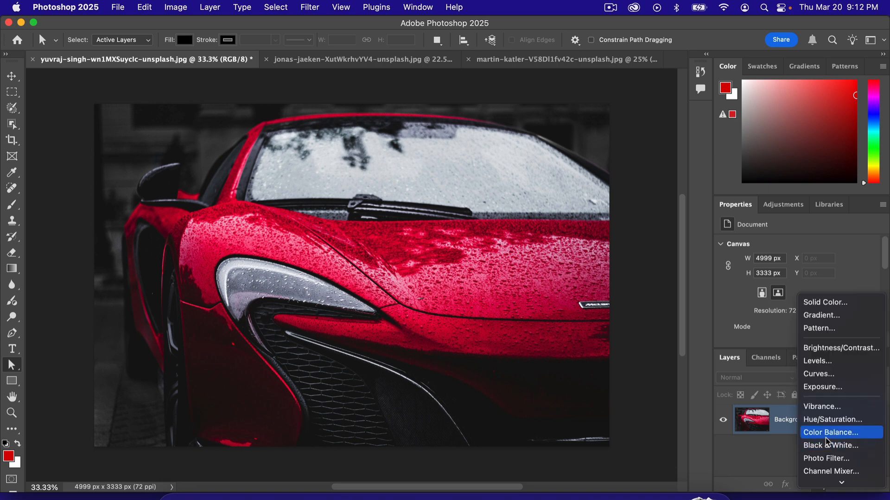
click(831, 419)
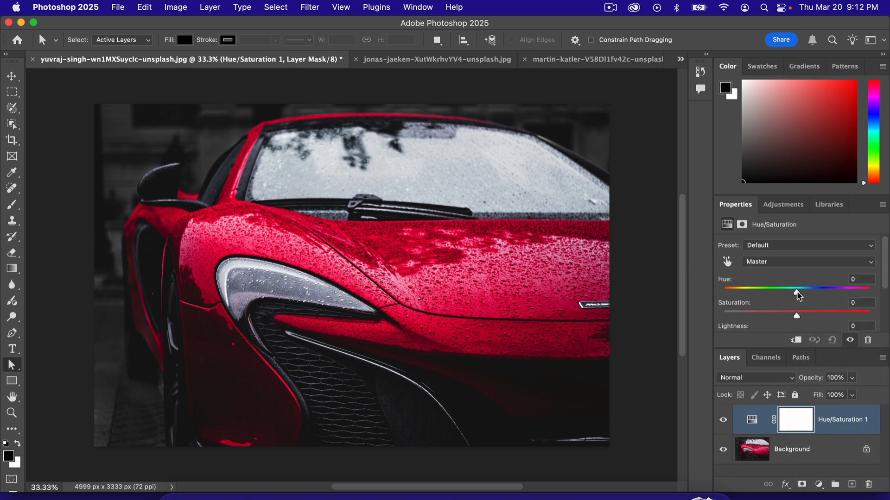
drag(796, 288, 772, 288)
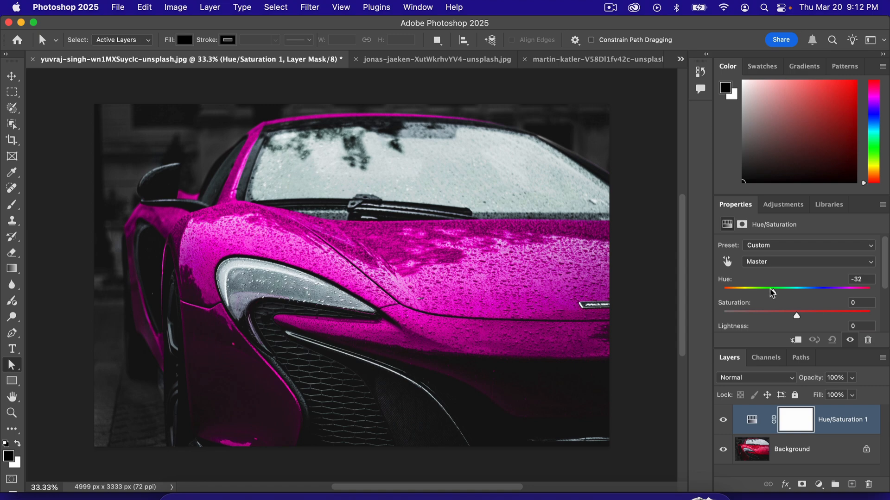
drag(769, 289, 781, 289)
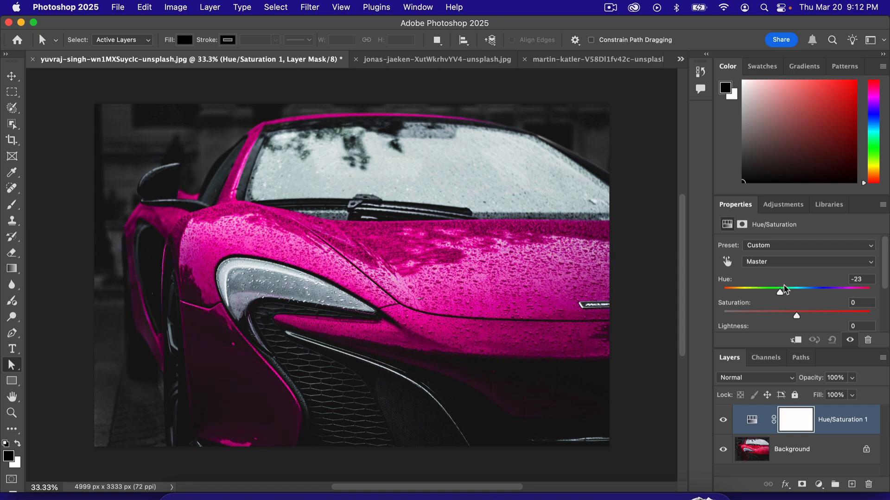
drag(780, 290, 839, 290)
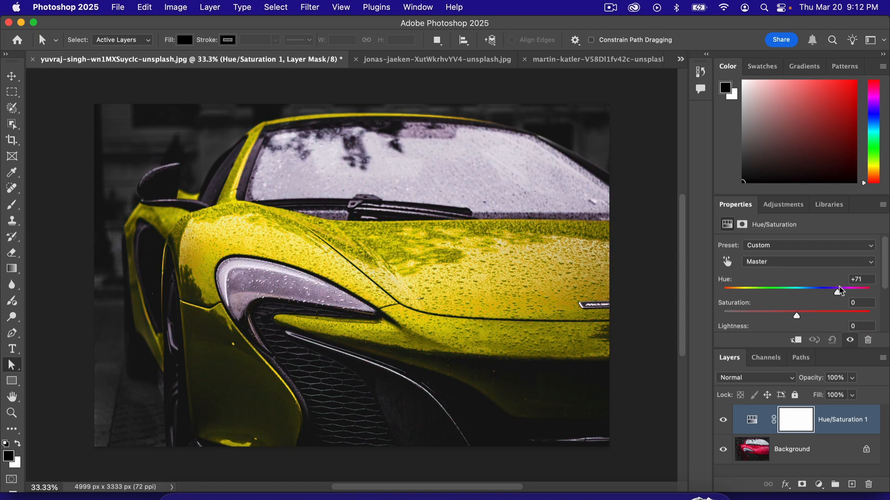
drag(839, 290, 824, 290)
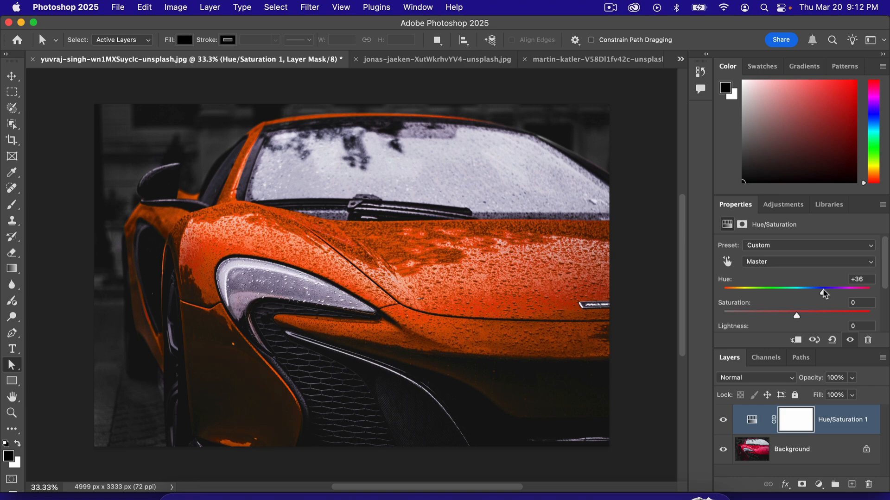
click(346, 59)
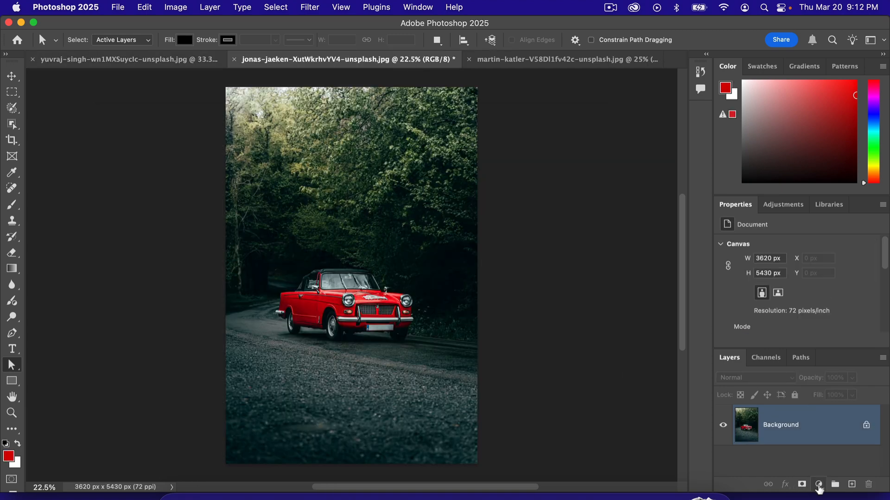
Add a Hue/Saturation layer to the red convertible photo and trial a purple hue shift.
click(818, 484)
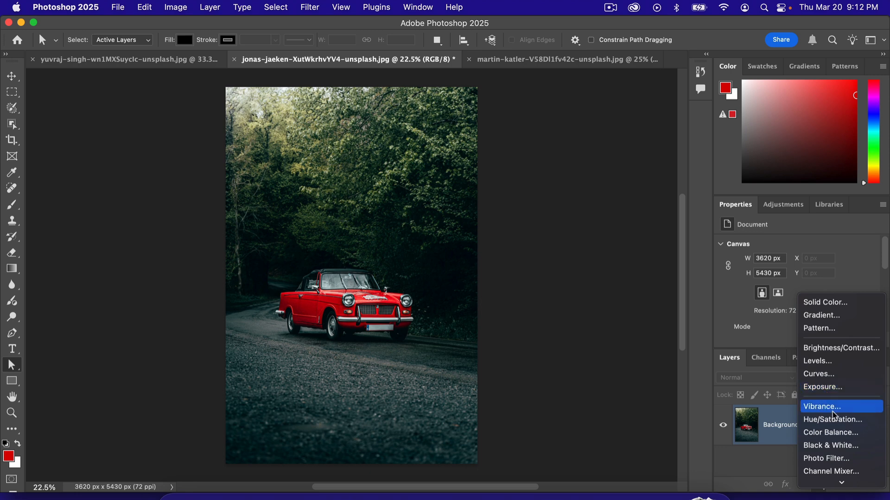
click(832, 419)
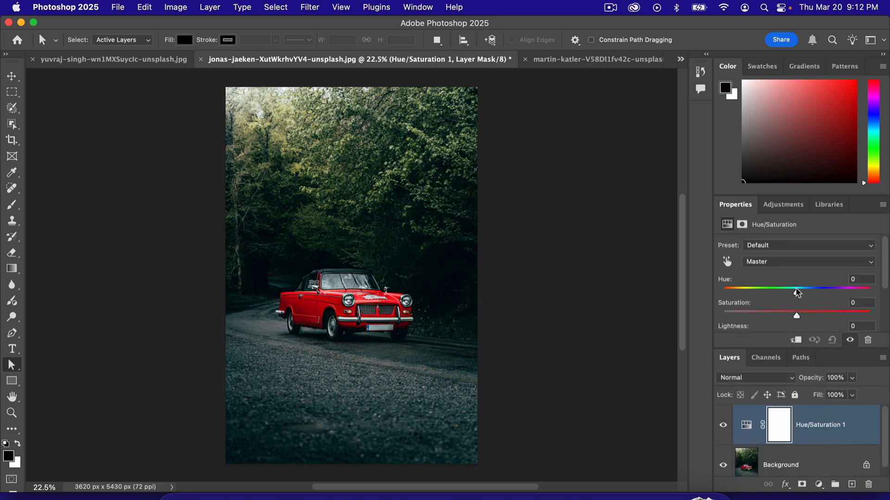
drag(796, 288, 746, 288)
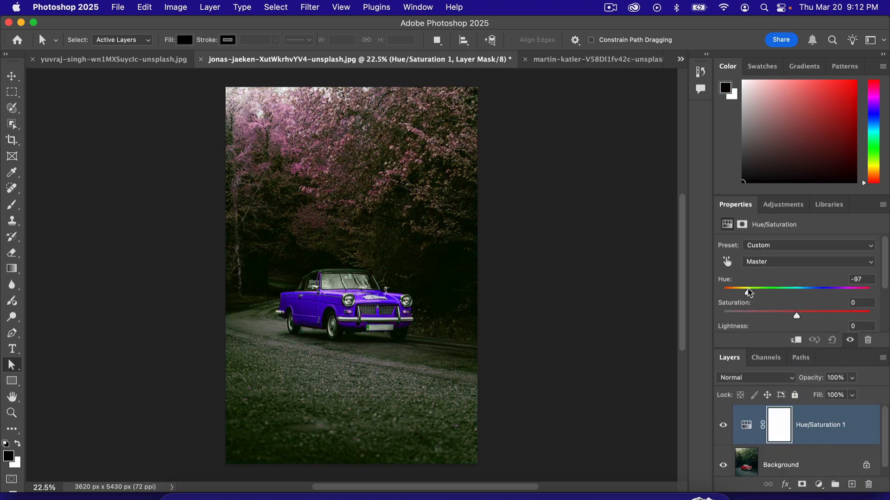
drag(748, 291, 743, 291)
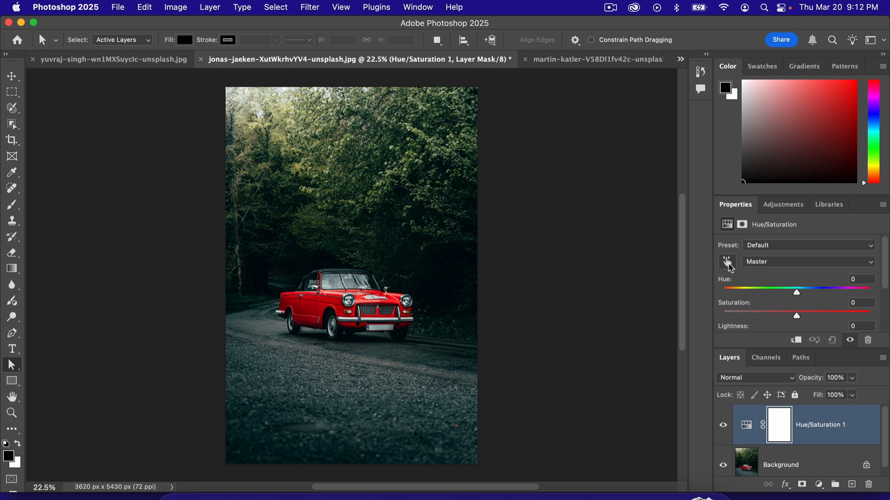
Target the Reds, trial yellow, pink and purple hues, then return Hue to 0.
click(727, 262)
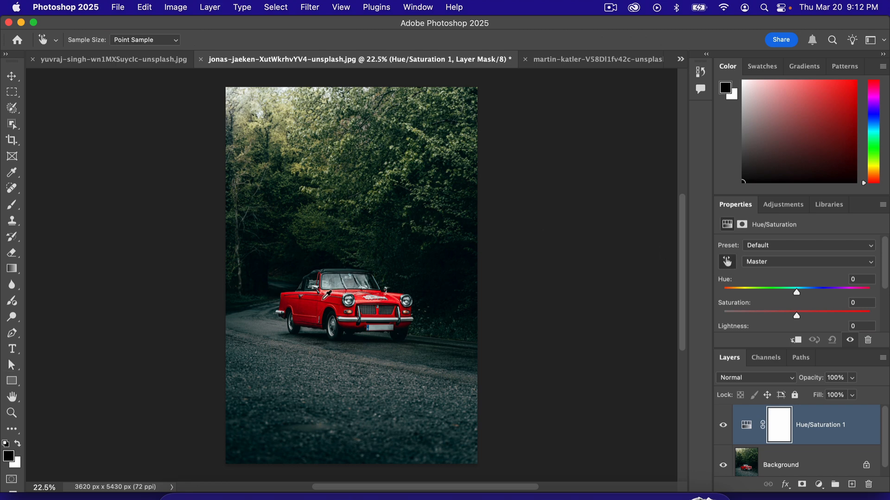
click(806, 261)
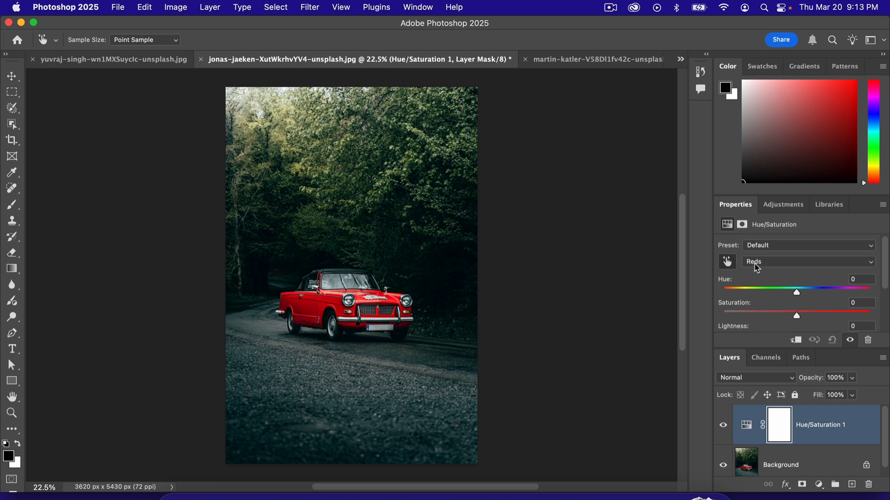
mouse_move(716, 280)
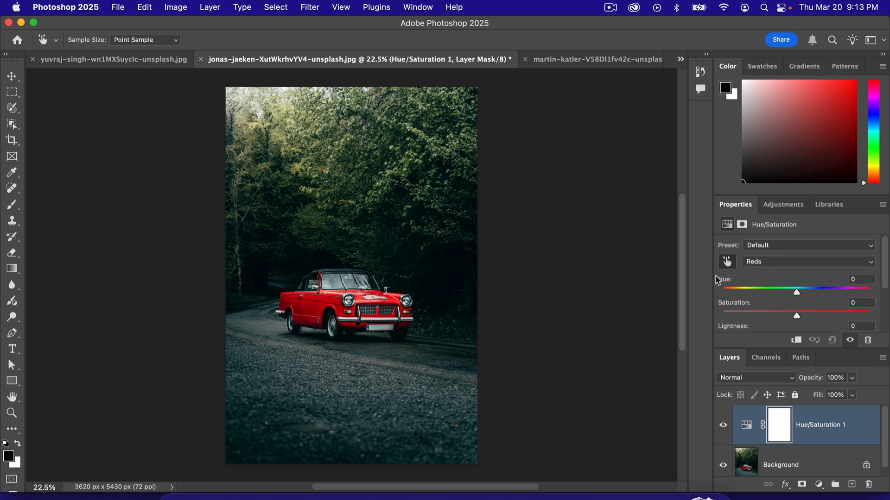
drag(796, 292, 795, 291)
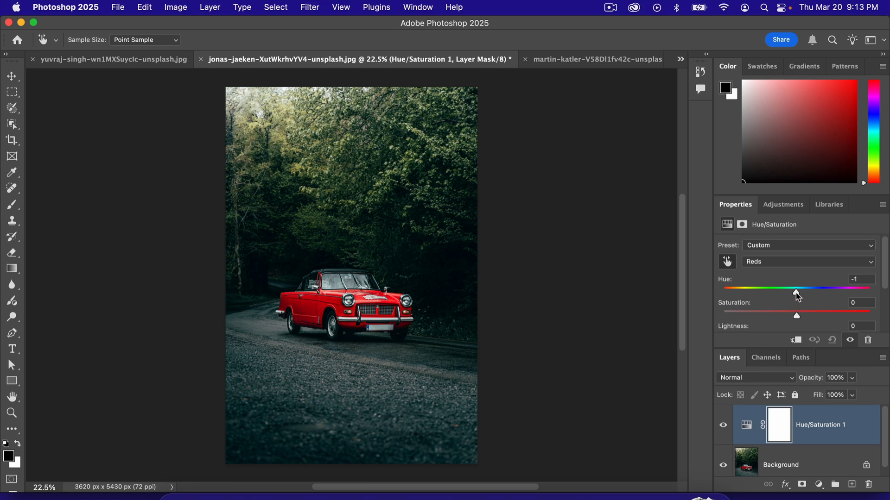
drag(795, 292, 832, 292)
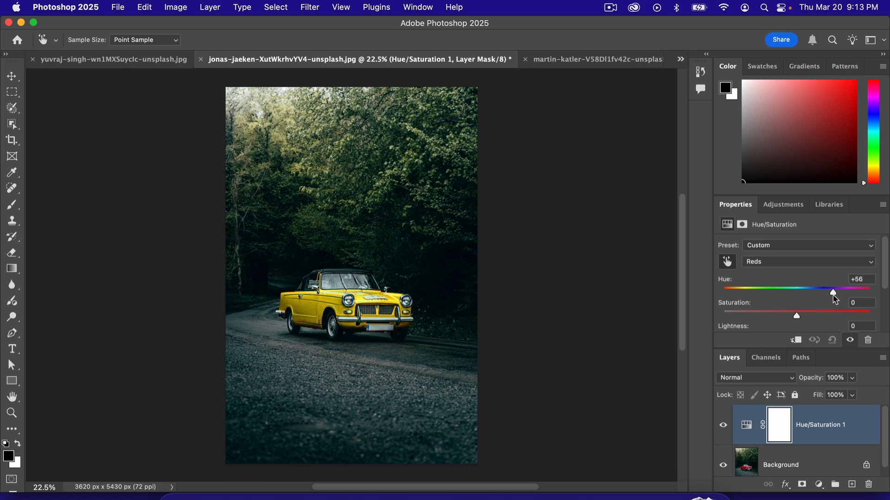
drag(832, 291, 781, 291)
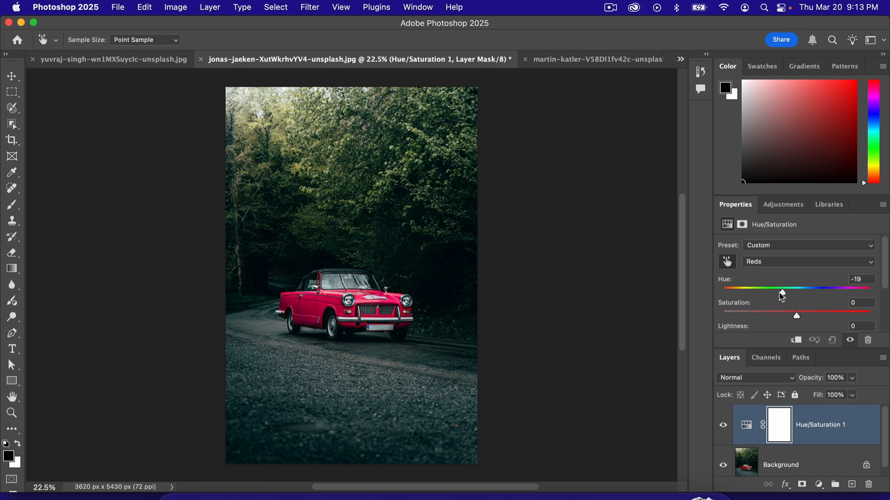
drag(781, 287, 749, 288)
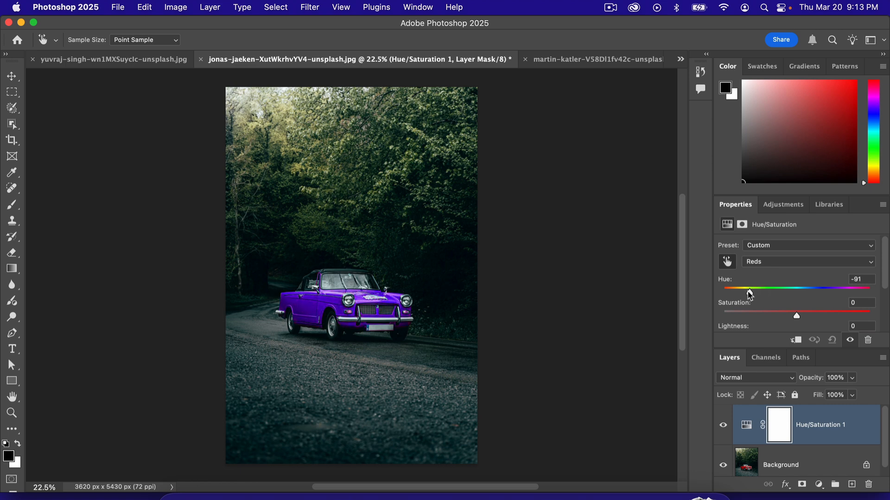
drag(746, 292, 796, 292)
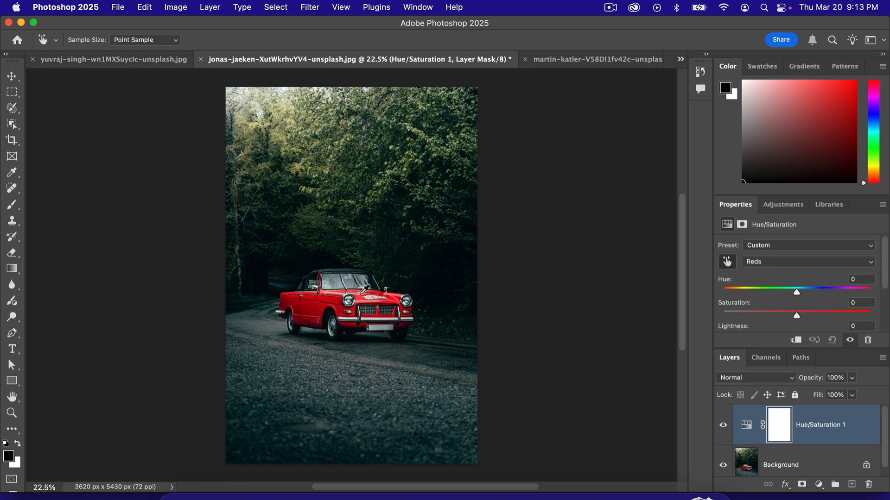
mouse_move(775, 334)
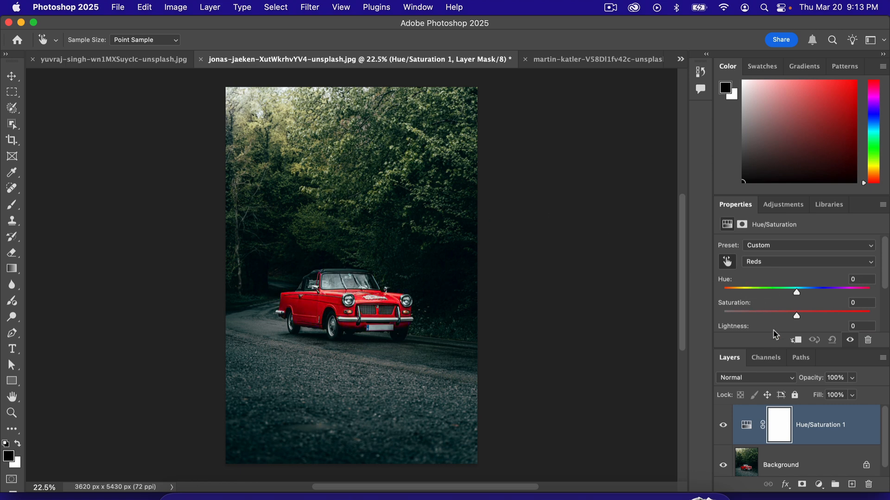
On the Beetle photo, shift the Yellows hue through green and back toward bright yellow.
click(594, 59)
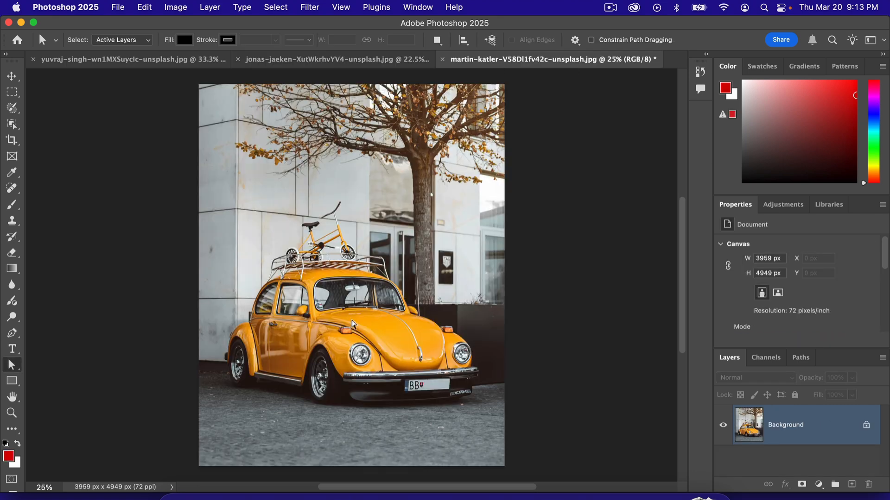
mouse_move(623, 308)
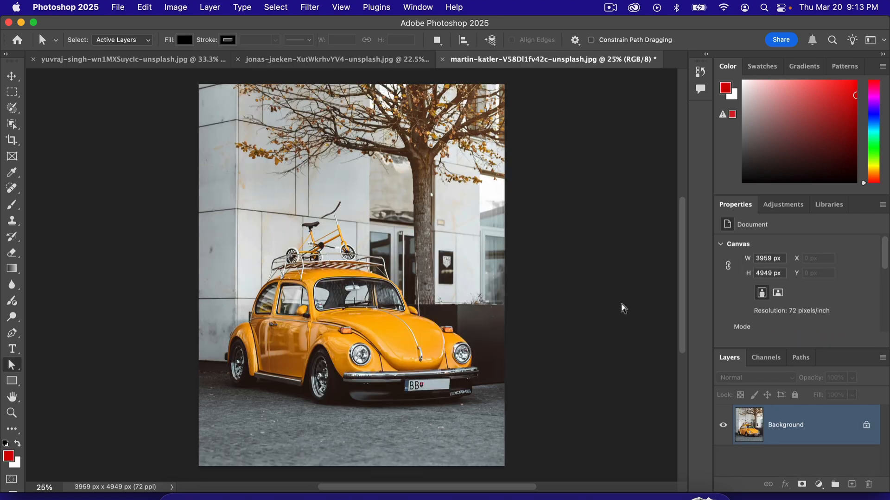
mouse_move(802, 467)
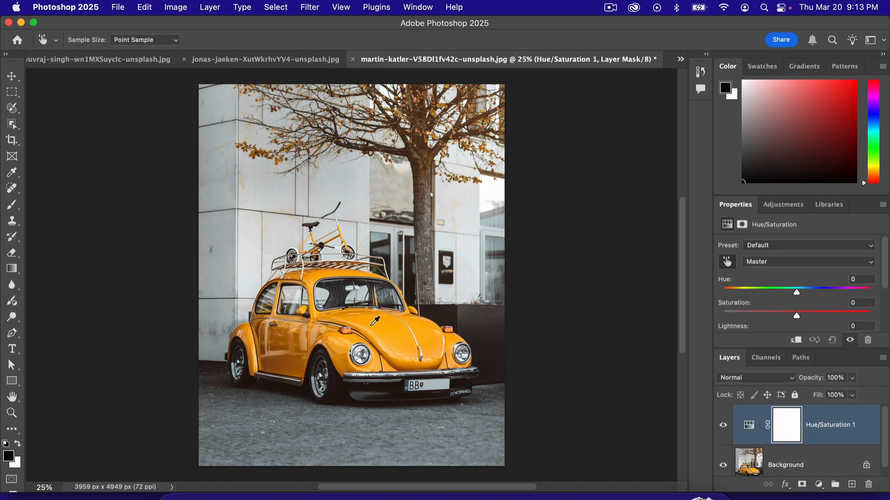
drag(795, 293, 806, 292)
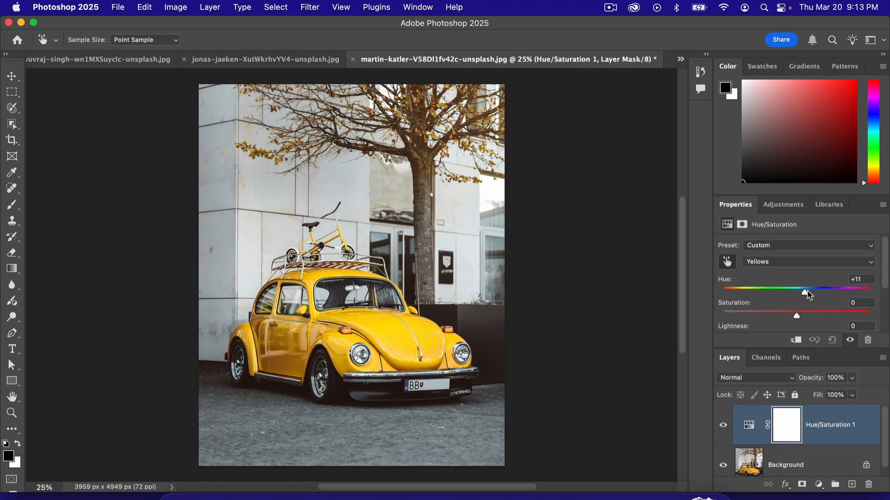
drag(804, 292, 842, 292)
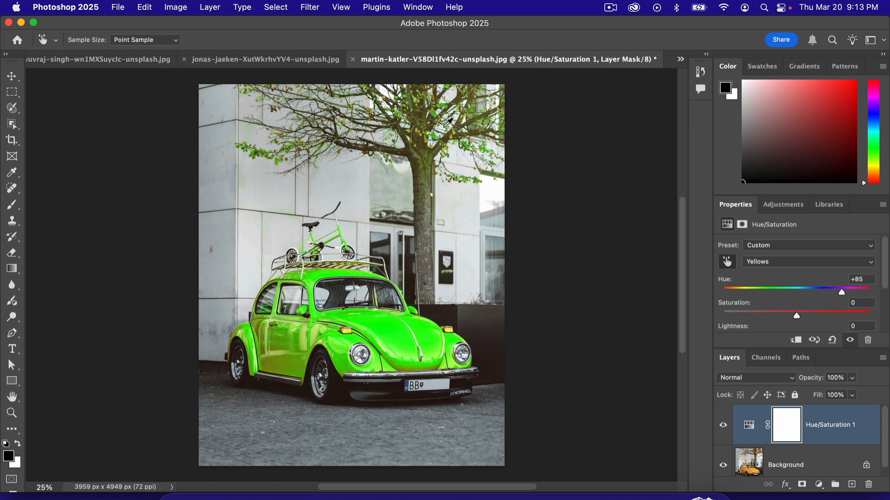
drag(841, 293, 825, 292)
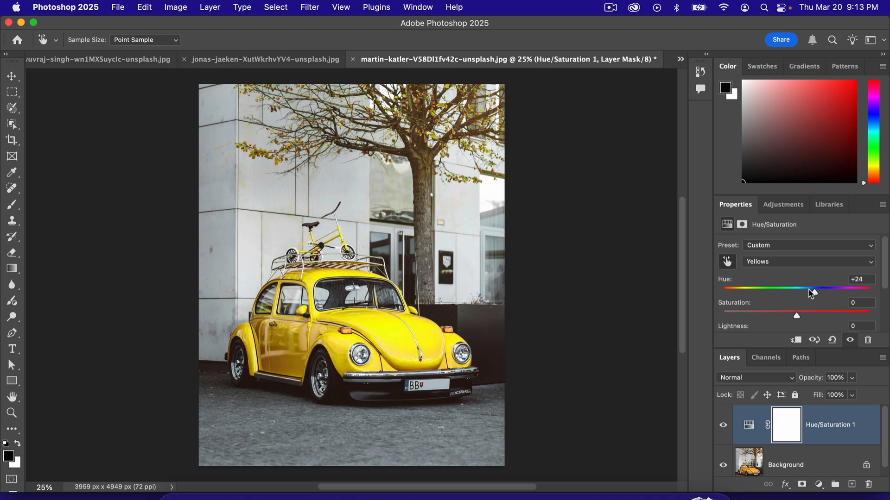
drag(809, 289, 738, 288)
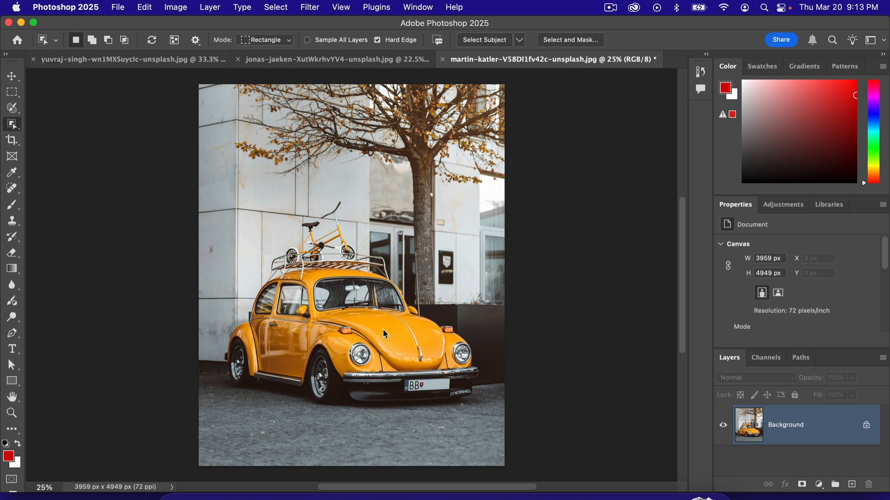
Select the Beetle and its roof bike with the Object Selection Tool.
click(484, 39)
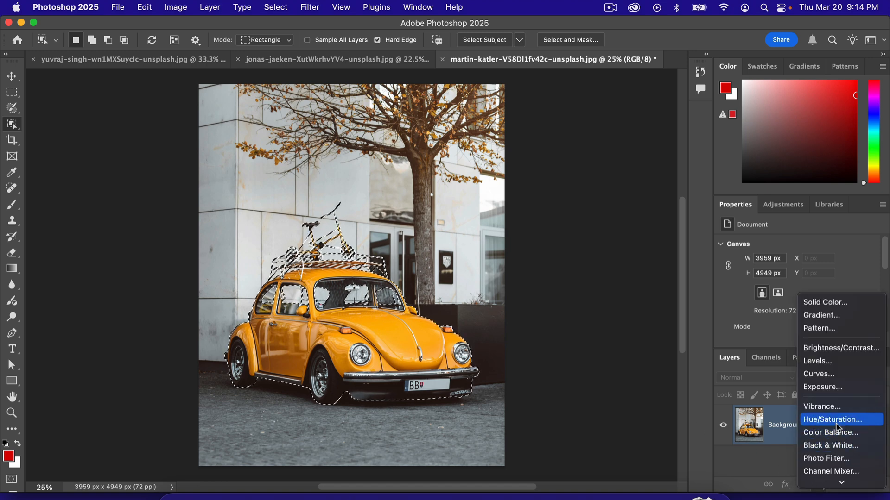
Add a masked Hue/Saturation layer and shift Master Hue to about +166, turning the Beetle blue.
click(832, 420)
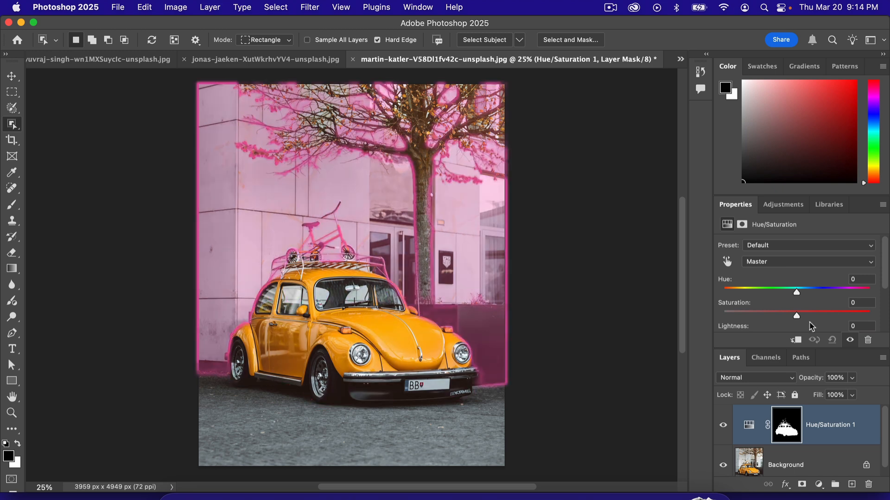
drag(796, 292, 780, 292)
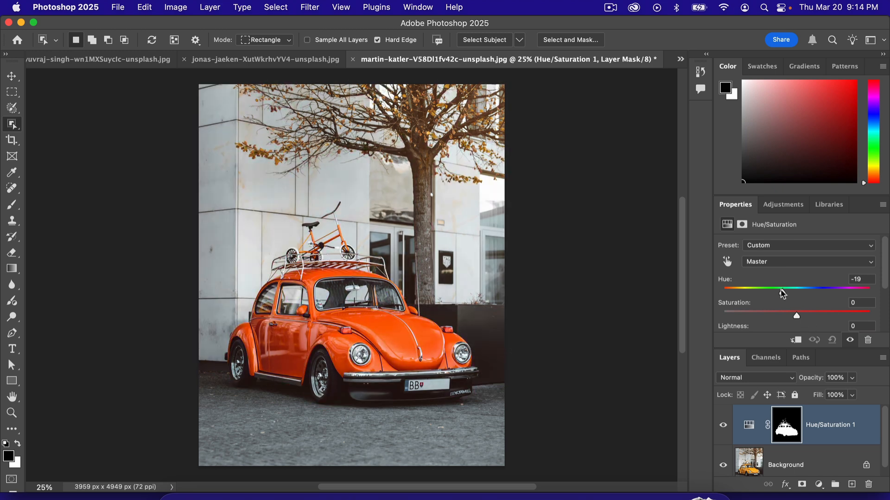
drag(782, 288, 828, 288)
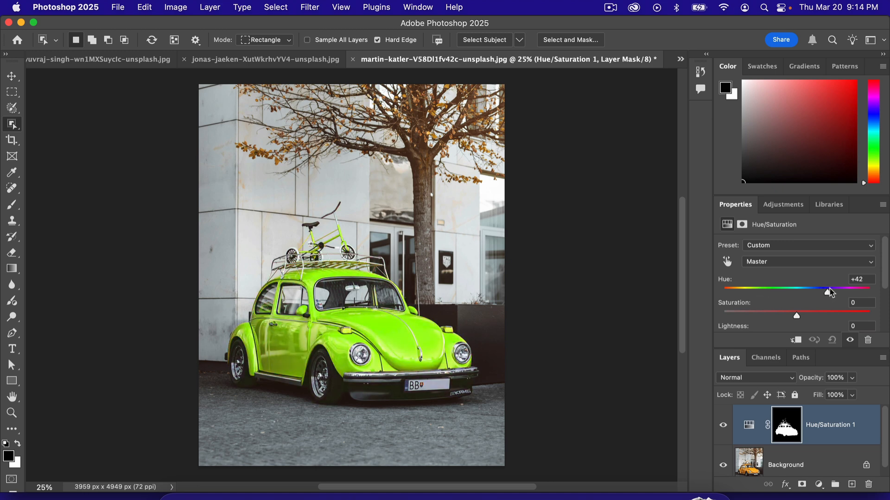
drag(827, 288, 857, 288)
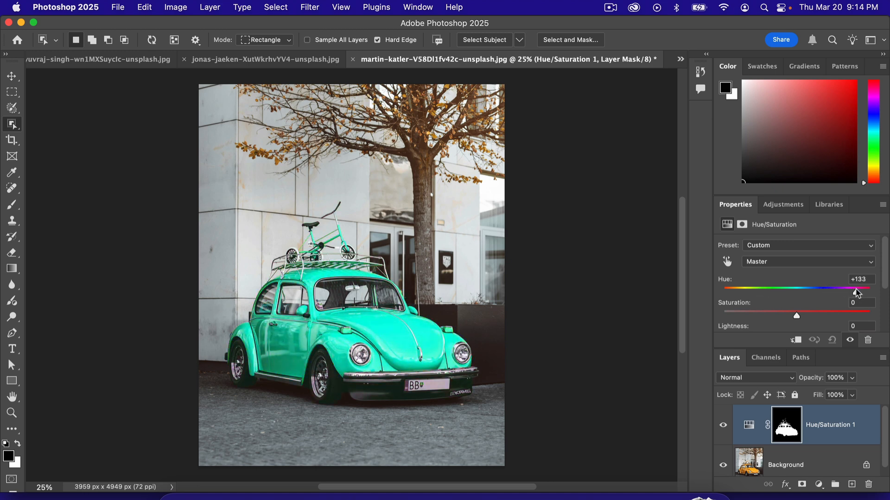
drag(855, 288, 865, 288)
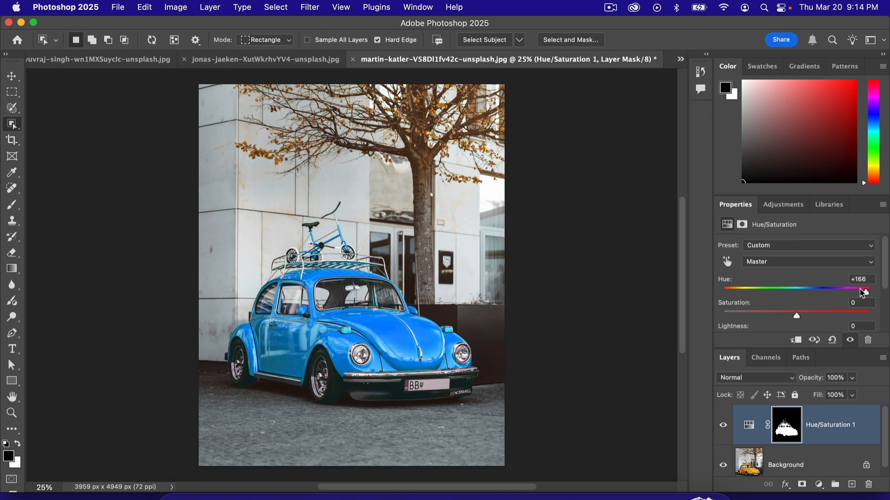